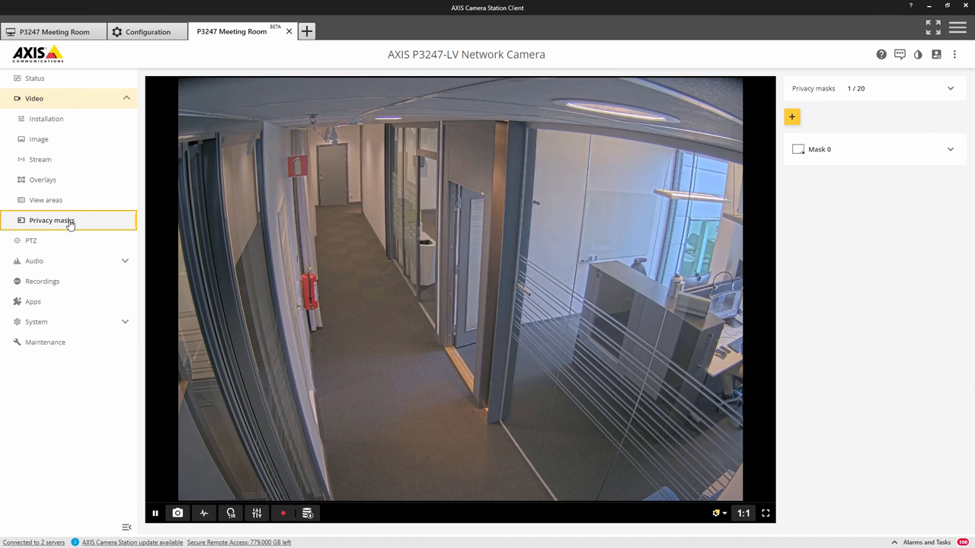
{"action": "mouse_move", "coordinate": [133, 241]}
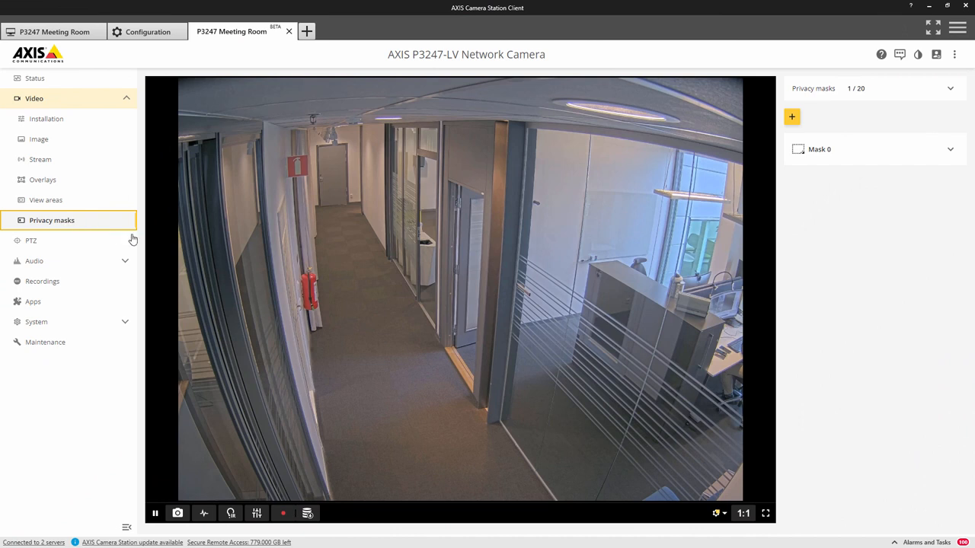
{"action": "mouse_move", "coordinate": [878, 235]}
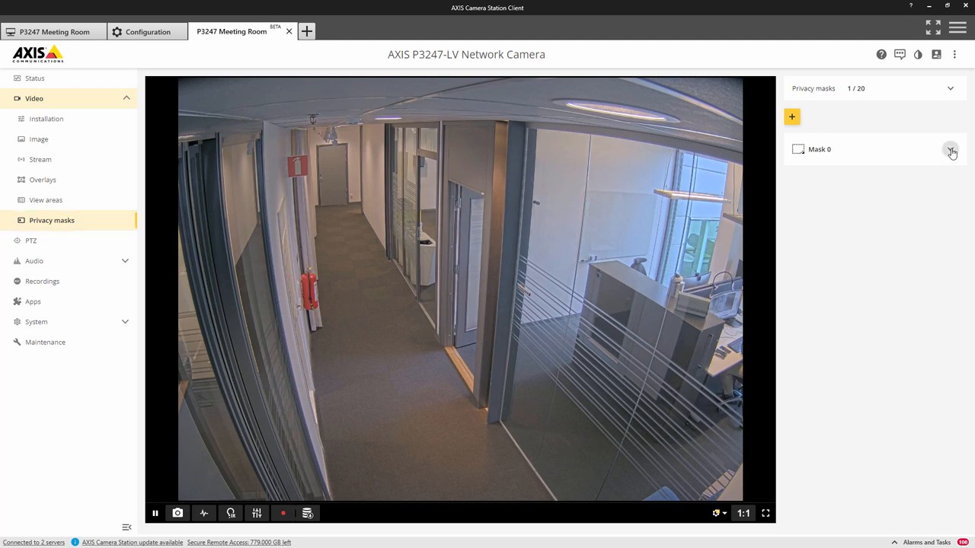
Step: Expand Mask 0 and switch its Use mask toggle on to cover the office area
{"action": "left_click", "coordinate": [951, 149]}
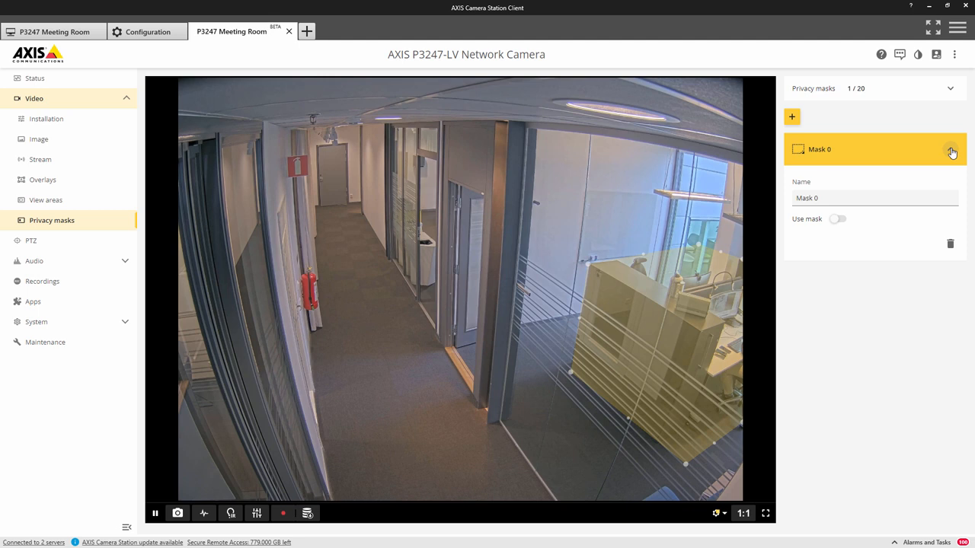
{"action": "left_click", "coordinate": [951, 150]}
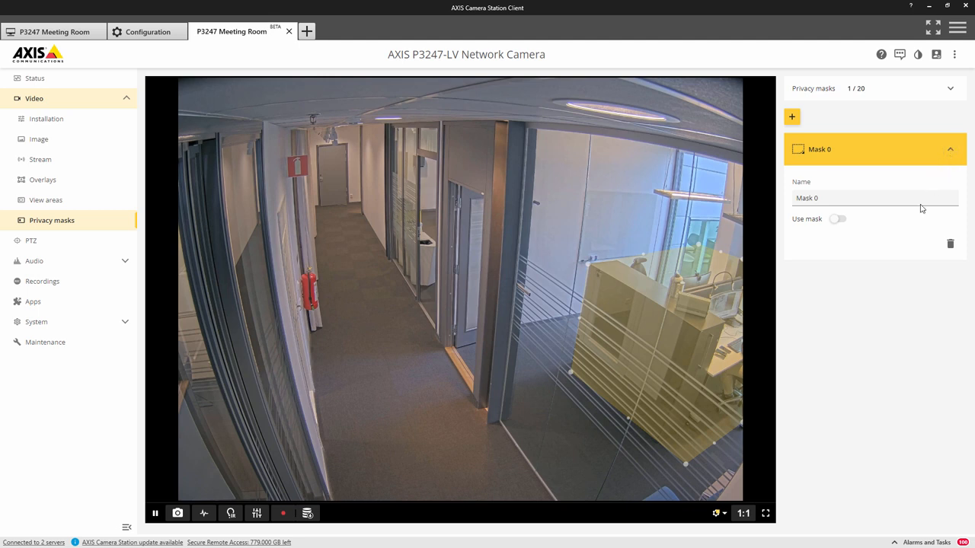
{"action": "mouse_move", "coordinate": [693, 255]}
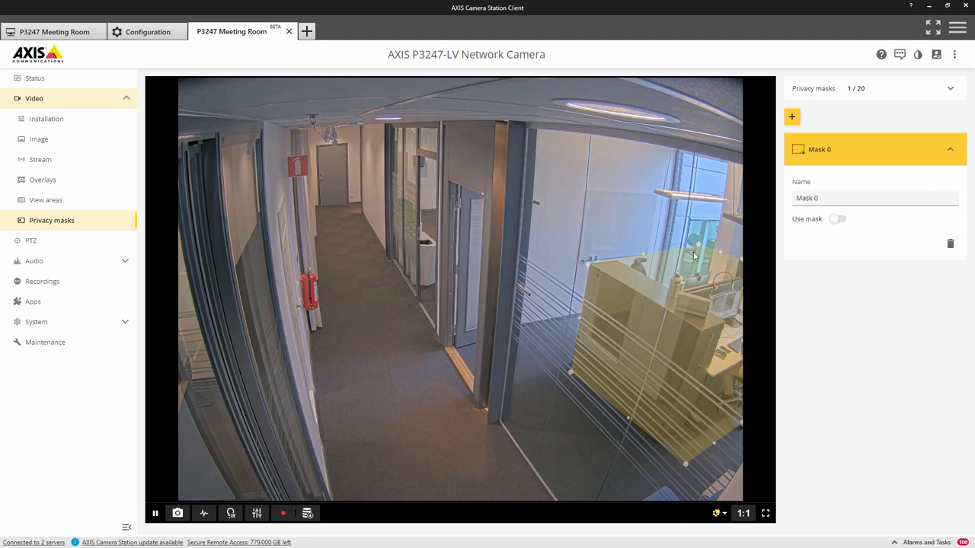
{"action": "mouse_move", "coordinate": [582, 308]}
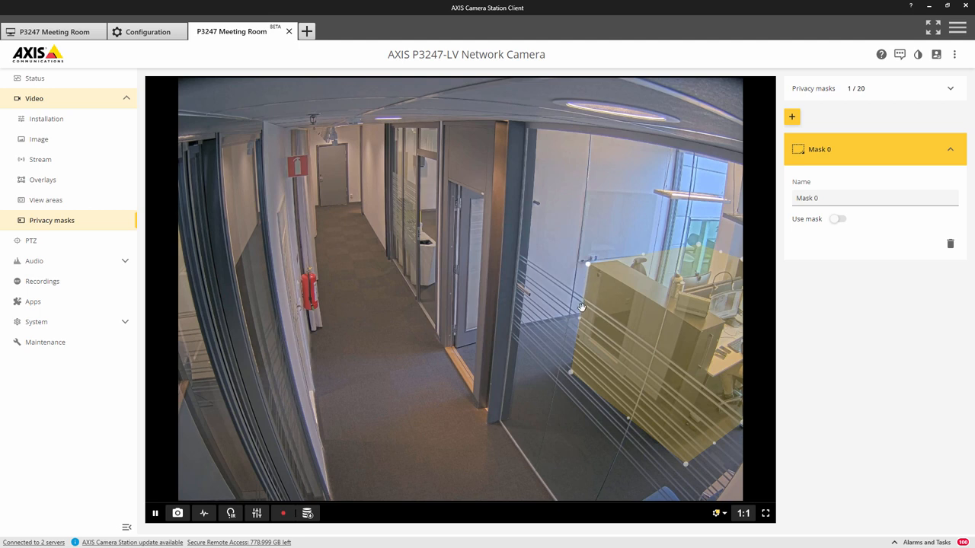
{"action": "mouse_move", "coordinate": [628, 409]}
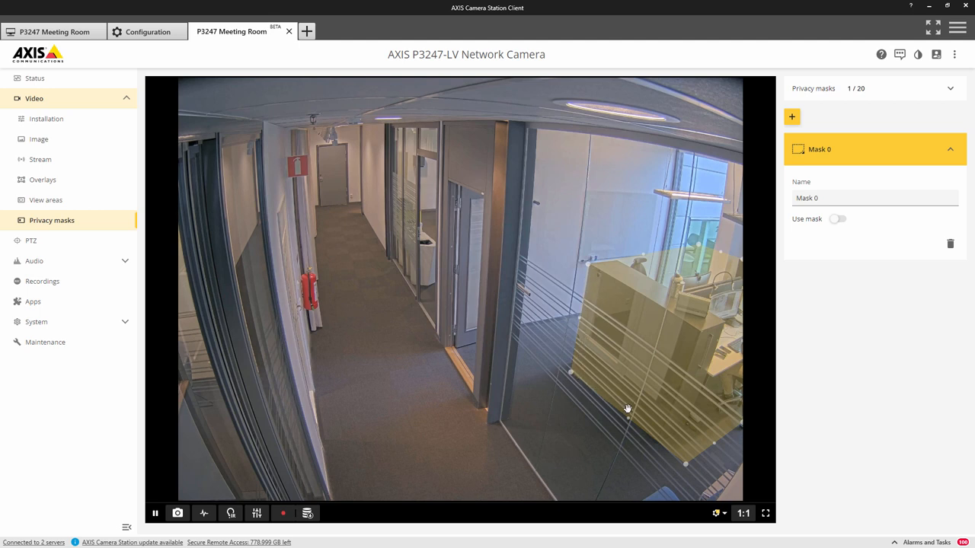
{"action": "mouse_move", "coordinate": [725, 440]}
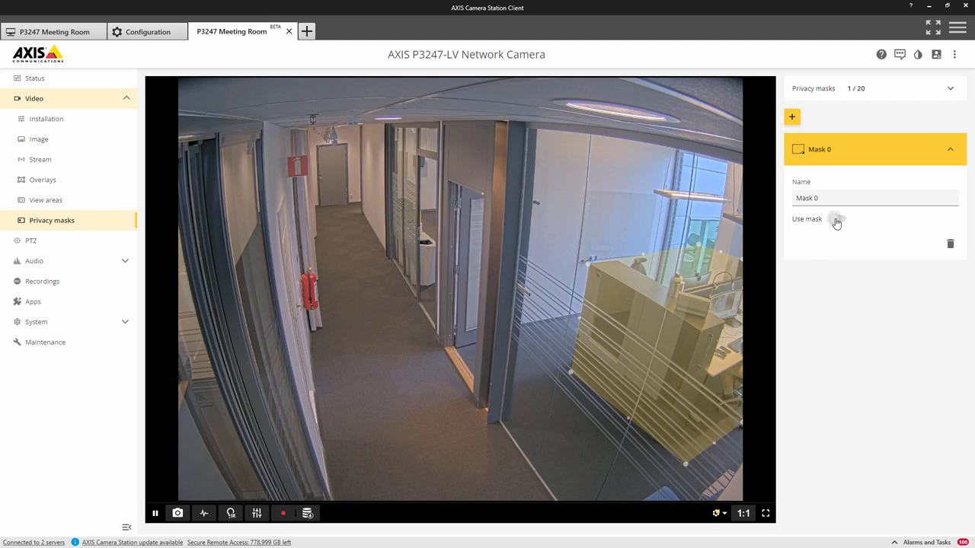
{"action": "left_click", "coordinate": [838, 220]}
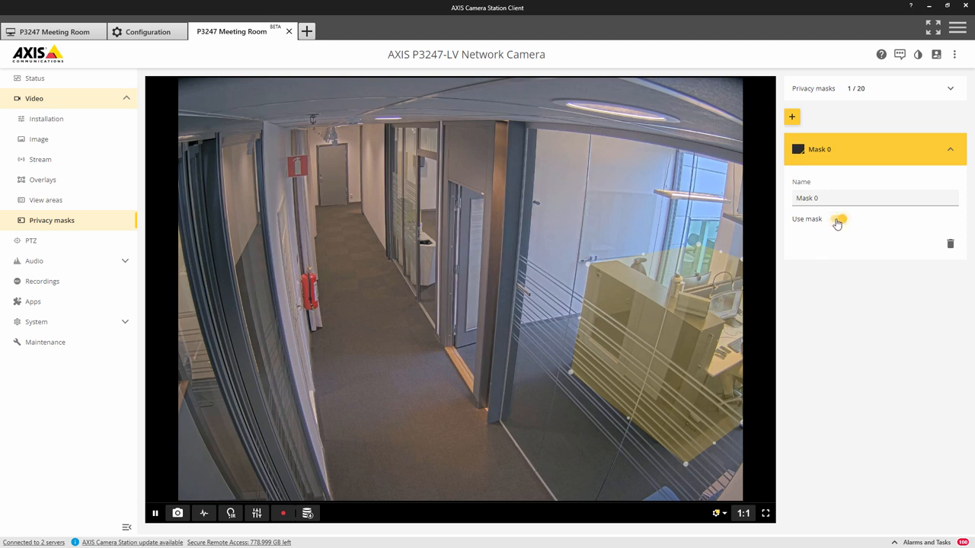
{"action": "left_click", "coordinate": [838, 222]}
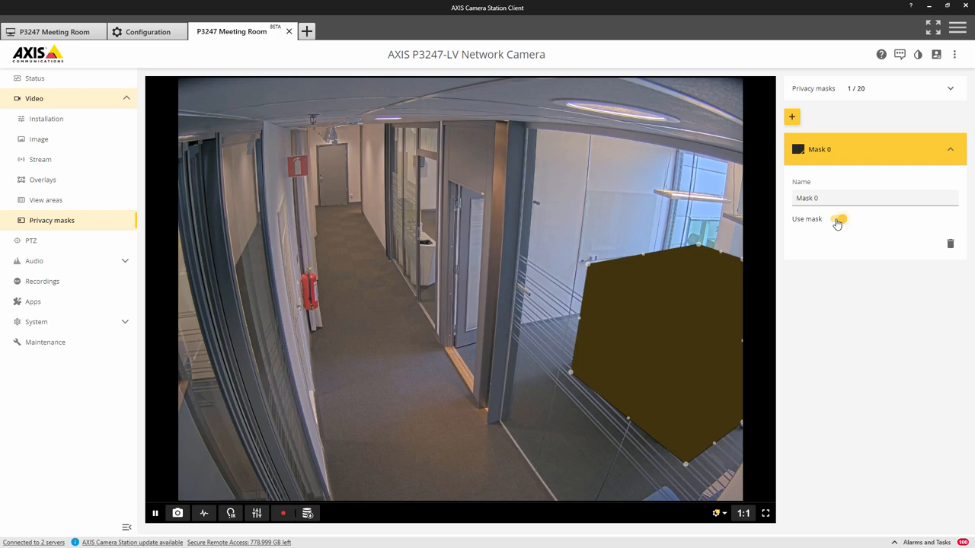
{"action": "left_click", "coordinate": [838, 220]}
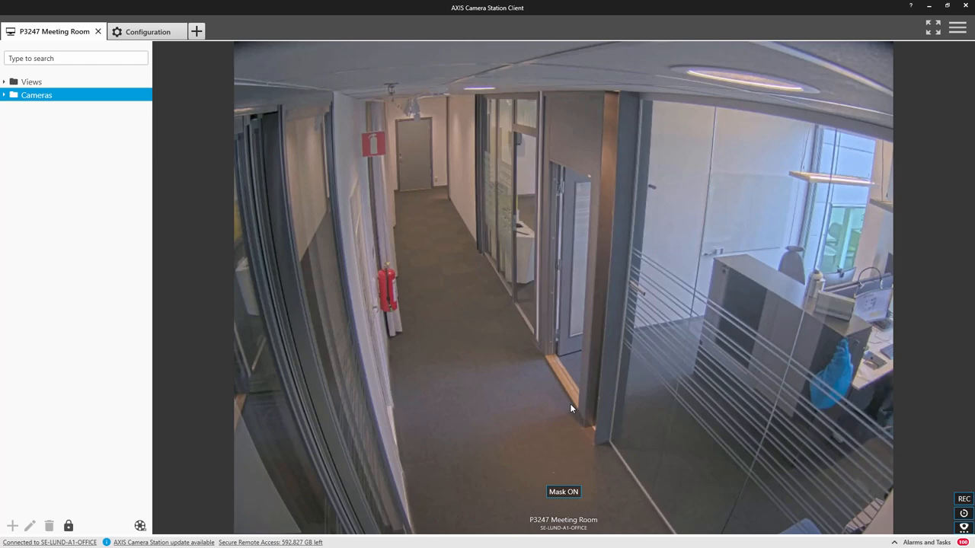
{"action": "mouse_move", "coordinate": [566, 445]}
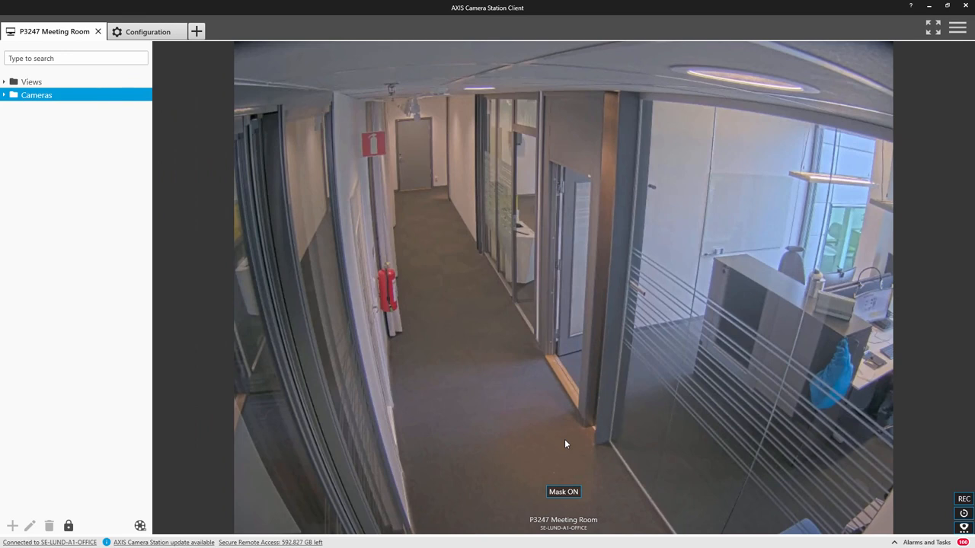
Step: Activate the Mask ON action button on the P3247 Meeting Room live view
{"action": "left_click", "coordinate": [564, 490]}
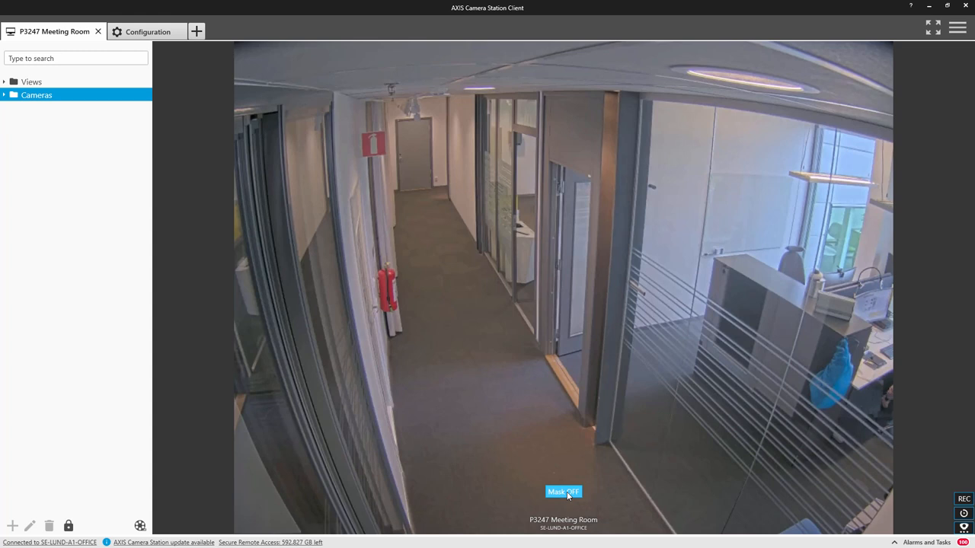
{"action": "left_click", "coordinate": [563, 492]}
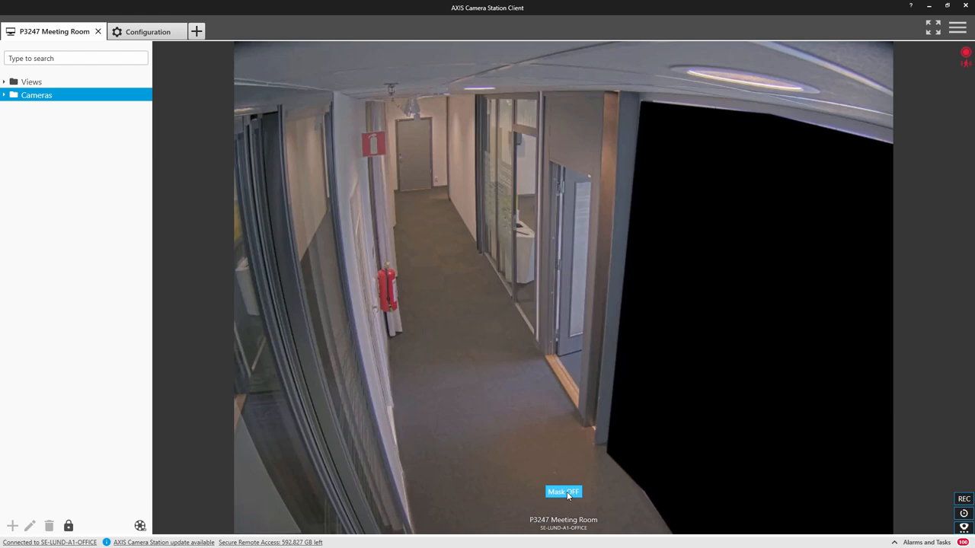
{"action": "left_click", "coordinate": [564, 492]}
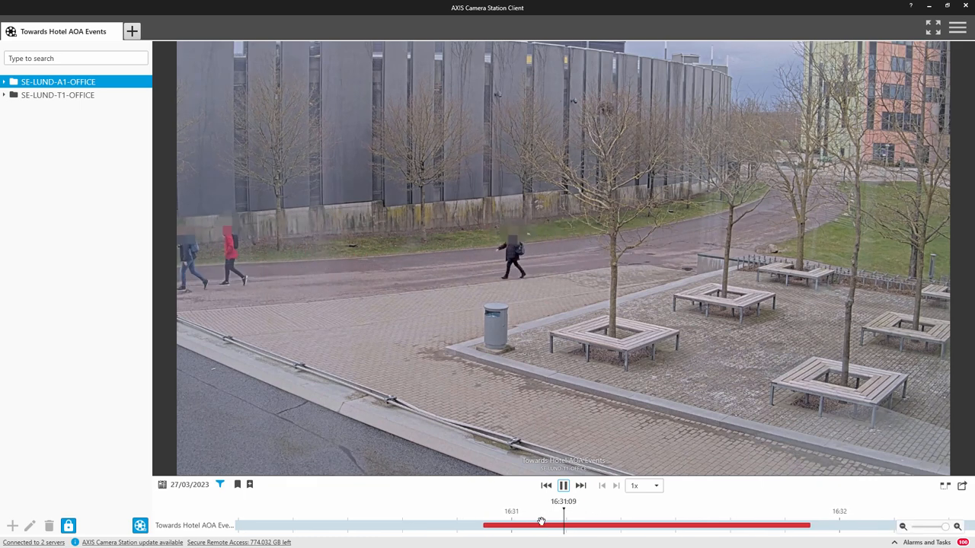
{"action": "mouse_move", "coordinate": [564, 485]}
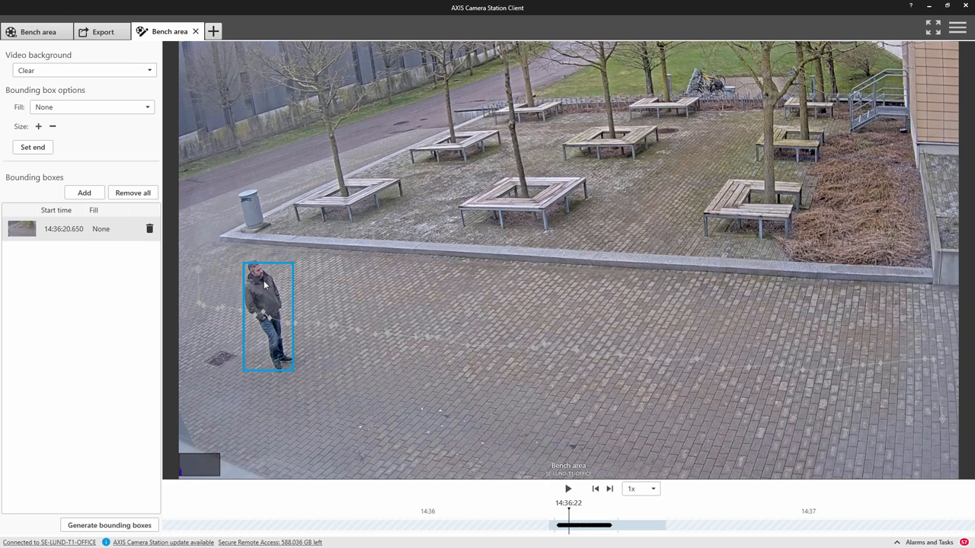
Step: Set the person's bounding box fill to Pixelated and play back the redacted footage
{"action": "right_click", "coordinate": [267, 287]}
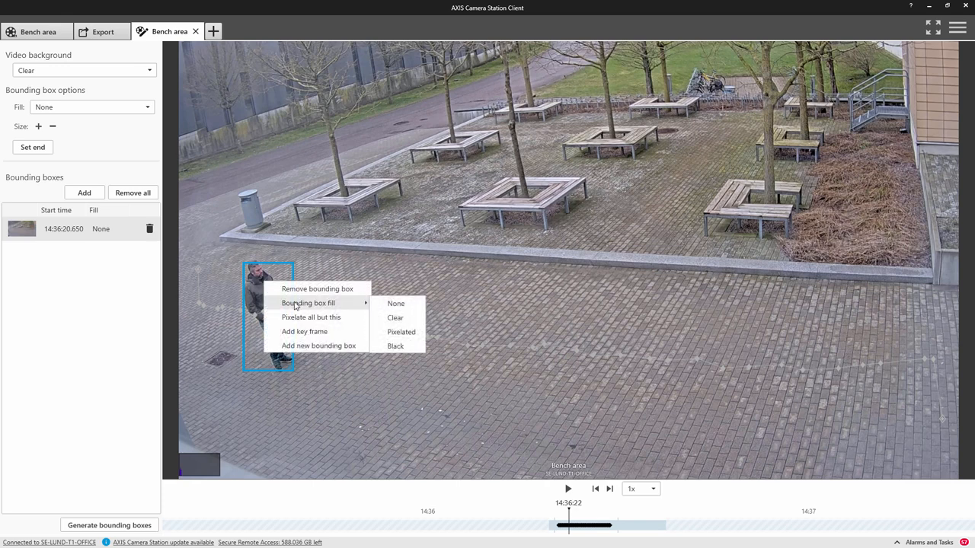
{"action": "left_click", "coordinate": [403, 332]}
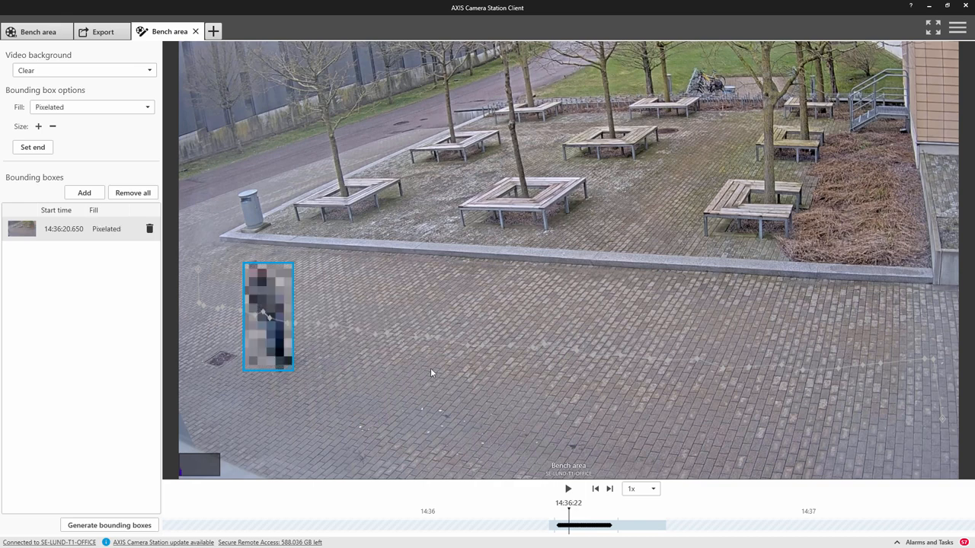
{"action": "left_click", "coordinate": [569, 488]}
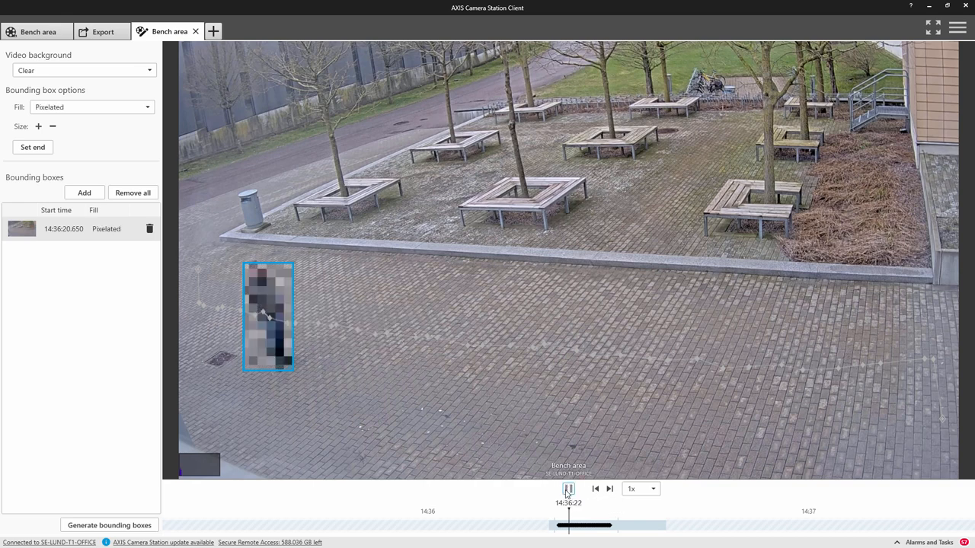
{"action": "left_click", "coordinate": [568, 488]}
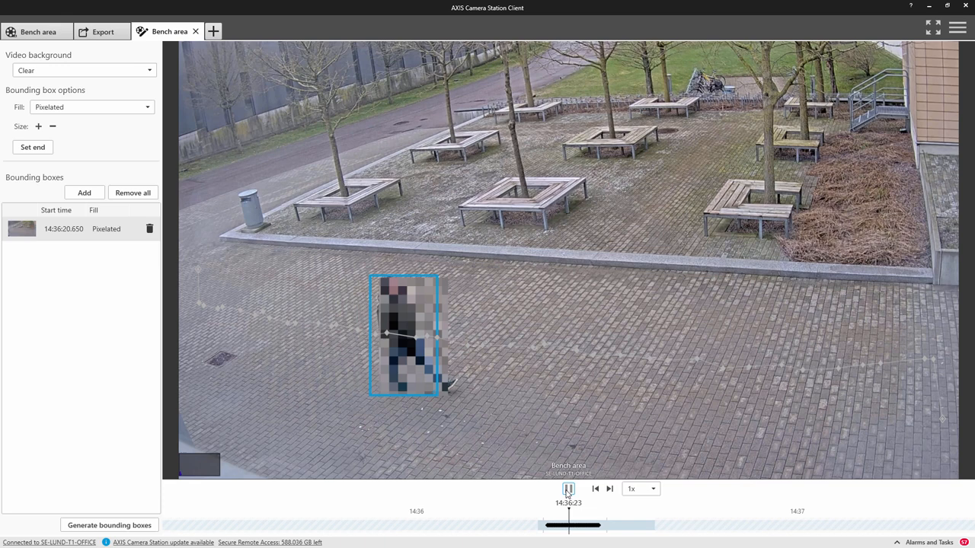
Step: Switch to Pixelate all but this so only the tracked person stays clear, and replay
{"action": "right_click", "coordinate": [450, 335]}
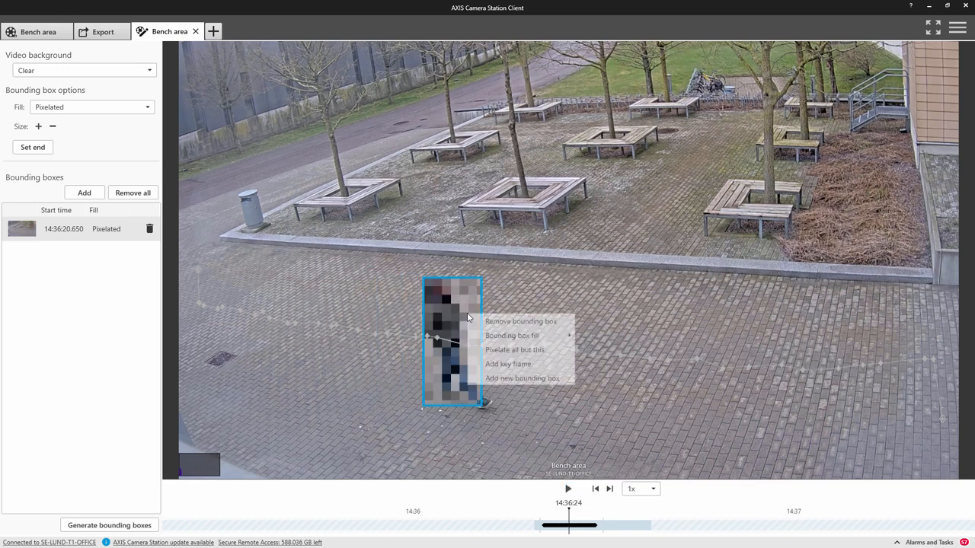
{"action": "left_click", "coordinate": [515, 348]}
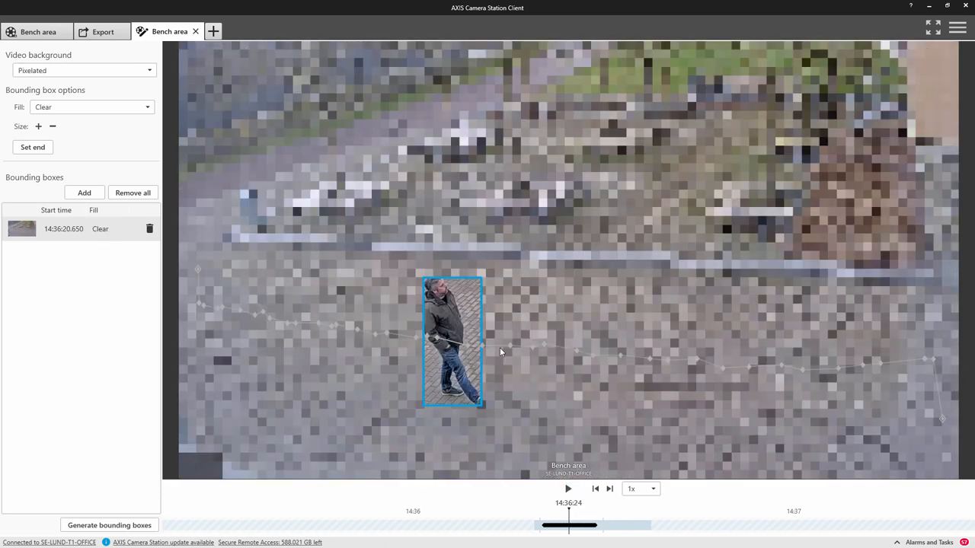
{"action": "left_click", "coordinate": [569, 489]}
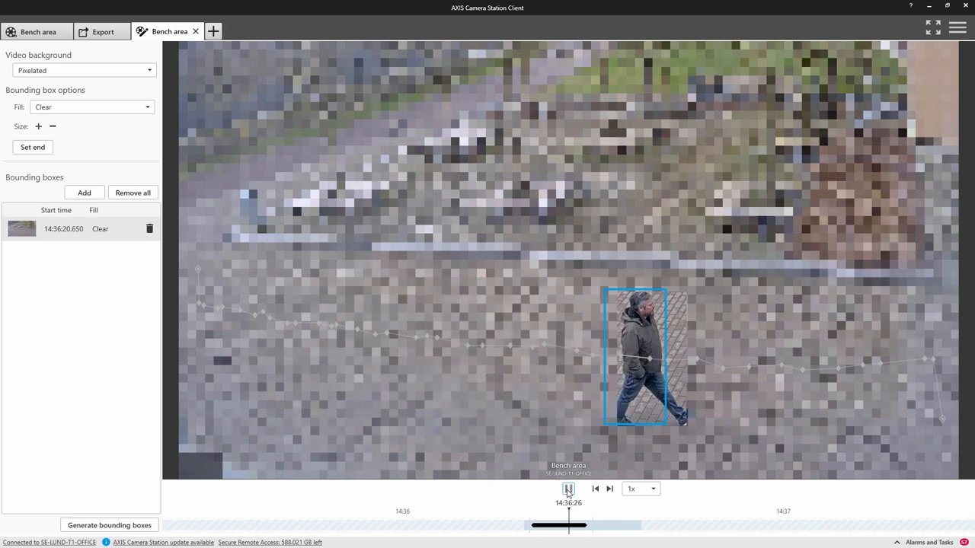
{"action": "left_click", "coordinate": [566, 489]}
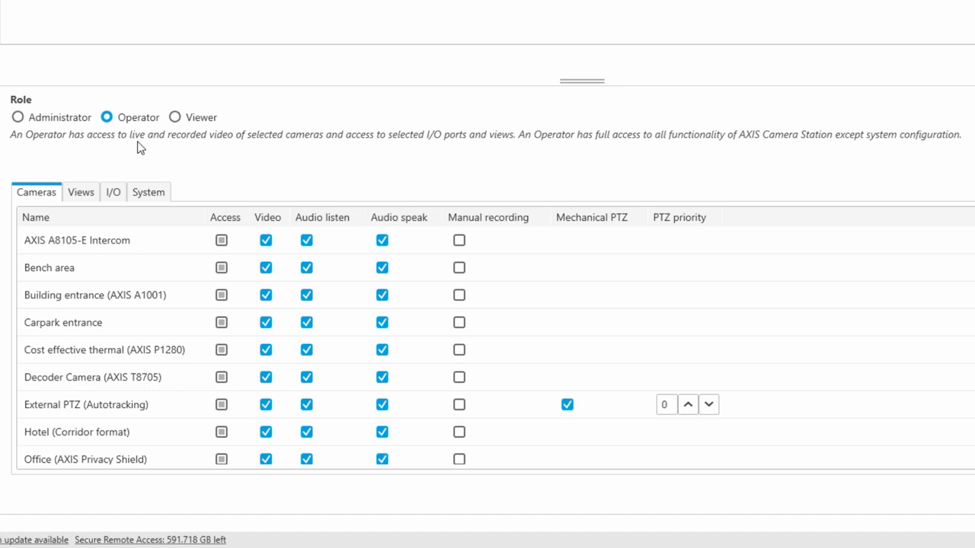
{"action": "mouse_move", "coordinate": [217, 146]}
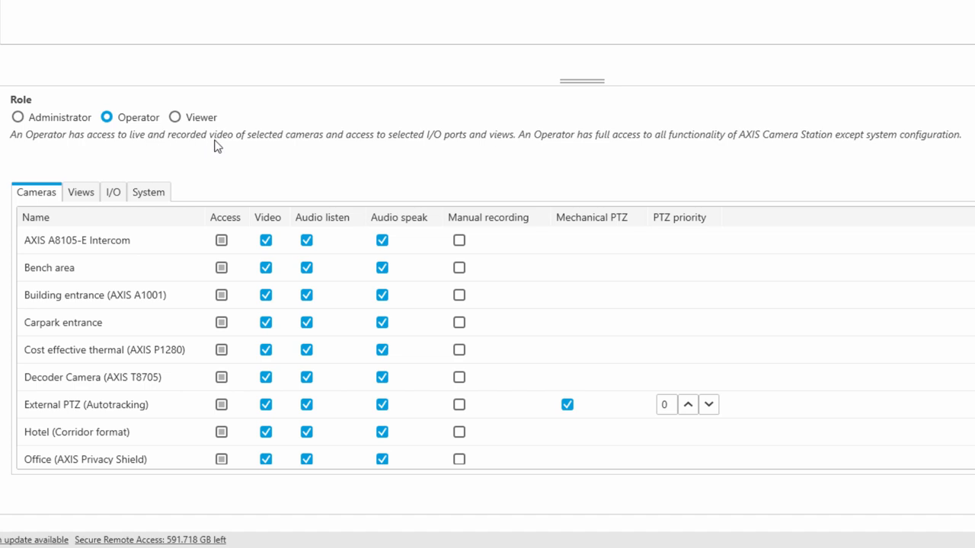
{"action": "mouse_move", "coordinate": [201, 122]}
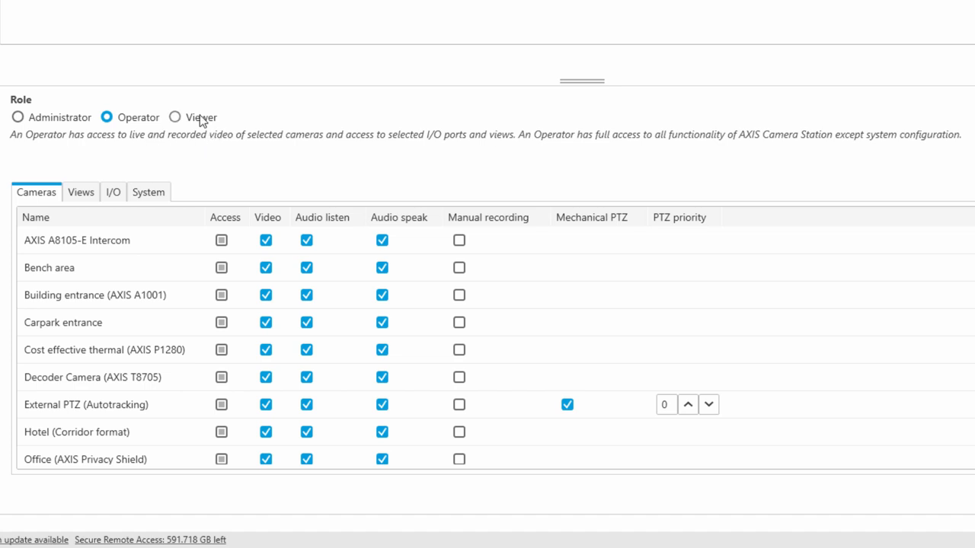
Step: Try the Viewer role, restore Operator, then go to Server > Incident report settings
{"action": "left_click", "coordinate": [173, 116]}
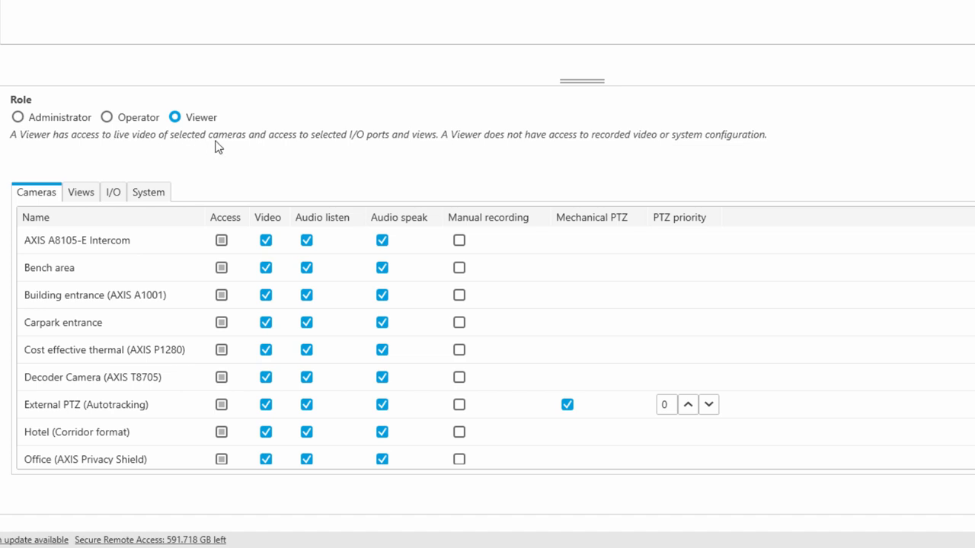
{"action": "left_click", "coordinate": [221, 241]}
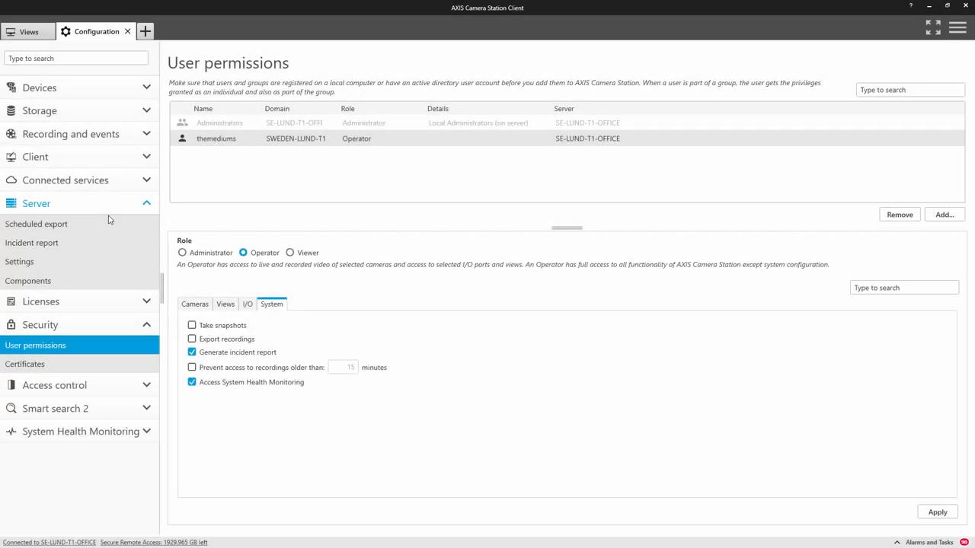
{"action": "left_click", "coordinate": [30, 242]}
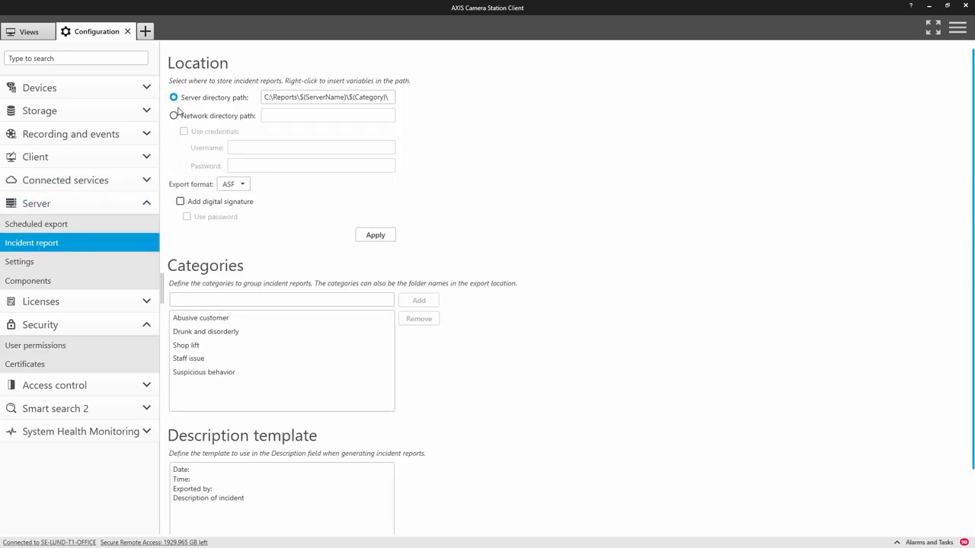
Step: Select the Network directory path option for storing incident reports
{"action": "left_click", "coordinate": [174, 116]}
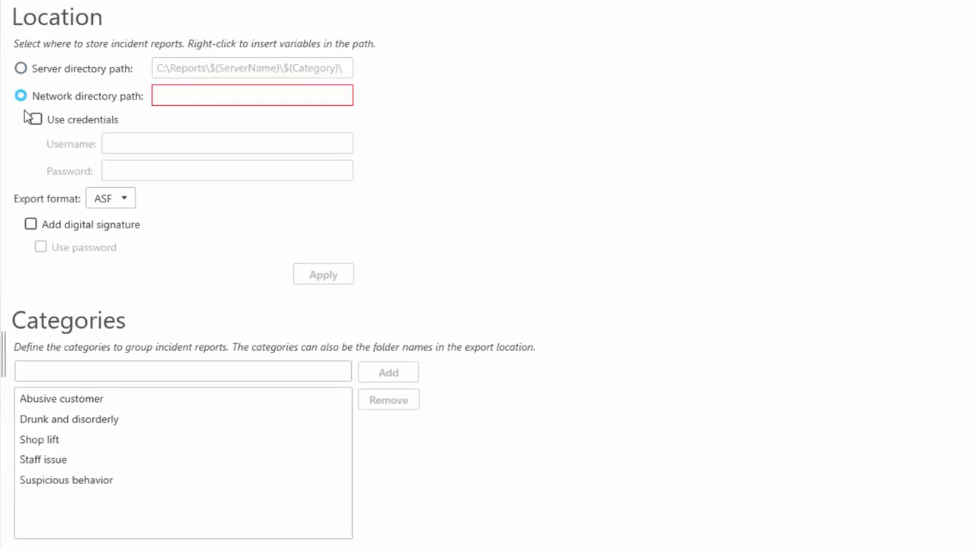
{"action": "mouse_move", "coordinate": [23, 186]}
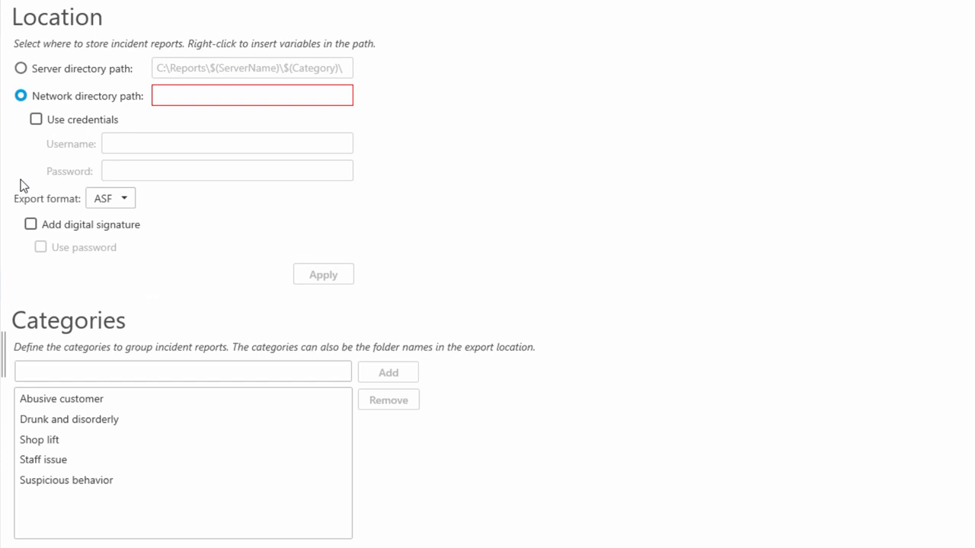